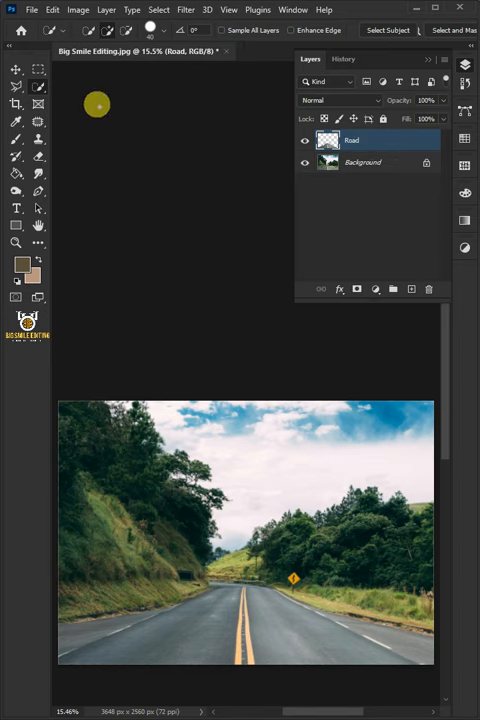
# Start placing an embedded image into the road photo via File > Place Embedded
pyautogui.click(32, 8)
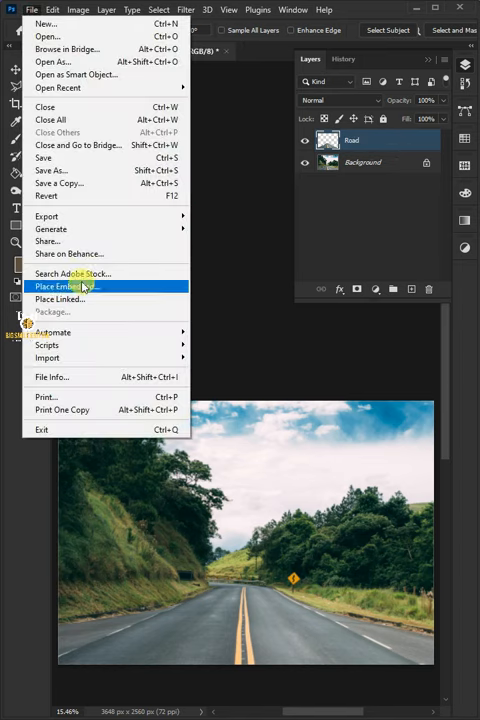
pyautogui.click(62, 288)
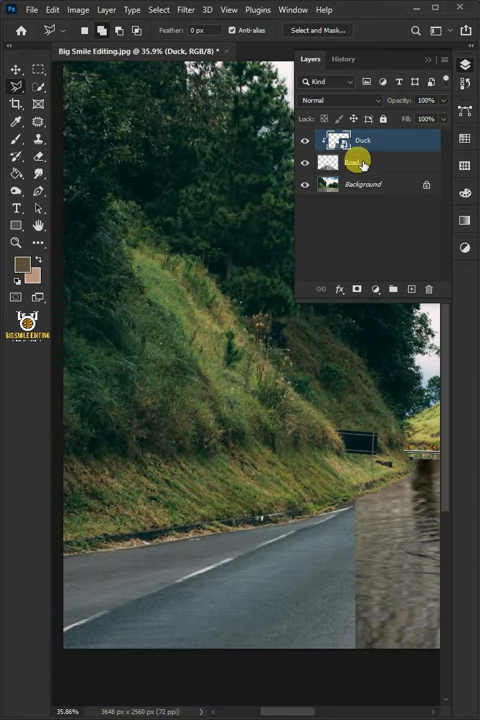
# Bring up the layer options for the placed pond/duck image before positioning it
pyautogui.rightClick(360, 140)
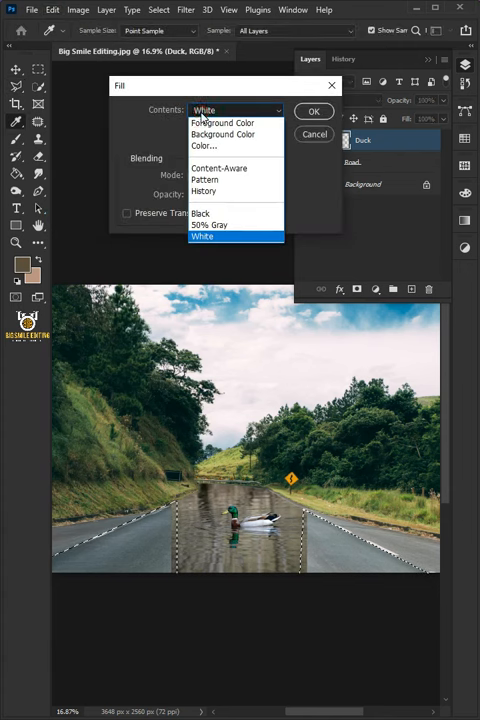
# Fill the selected pond area with Content-Aware contents
pyautogui.click(220, 168)
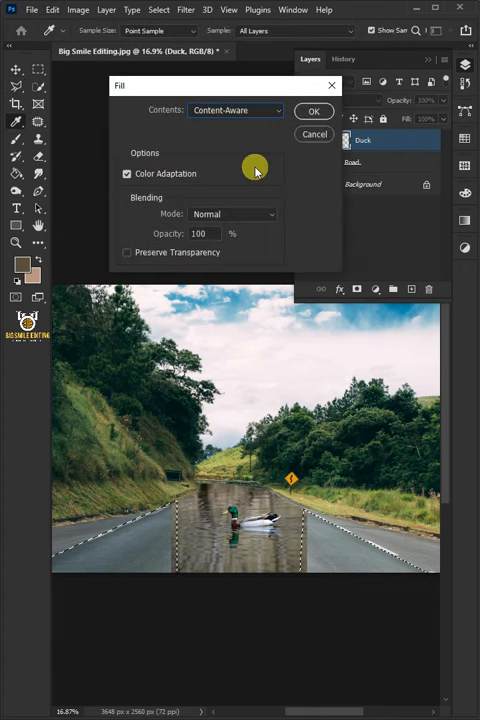
pyautogui.click(312, 112)
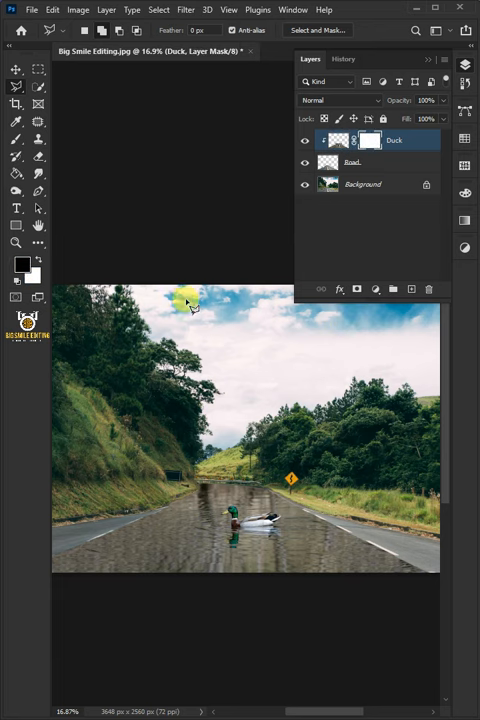
# Paint the Duck layer mask with a soft black brush to fade the pond's hard edges
pyautogui.click(16, 122)
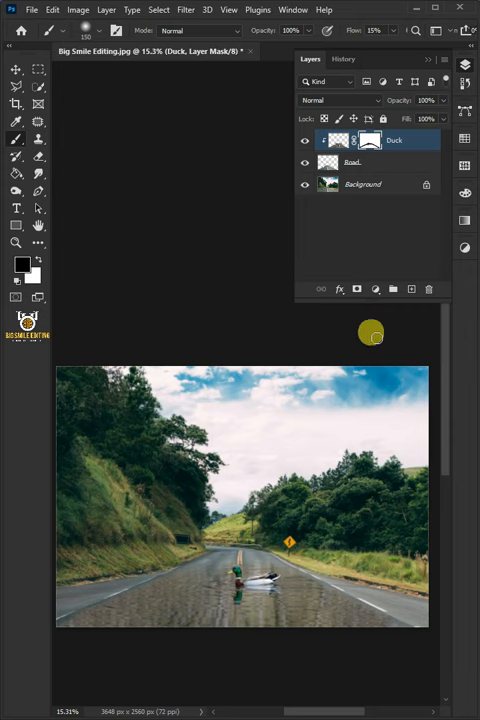
# Add a Hue/Saturation layer clipped to the Duck layer and tone down its colours
pyautogui.click(376, 288)
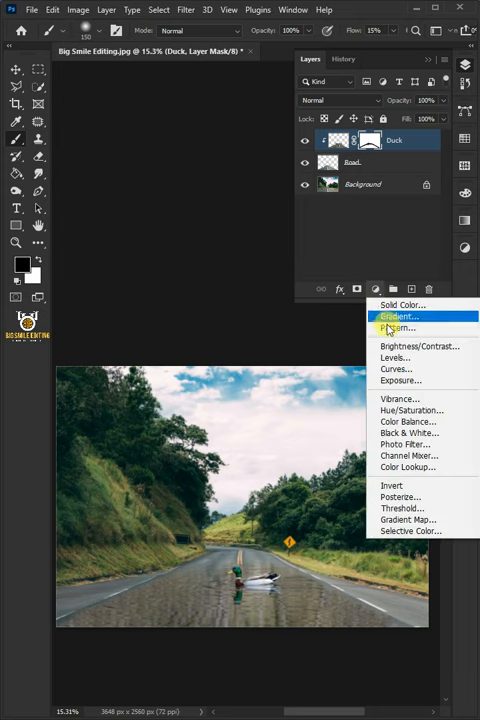
pyautogui.click(412, 410)
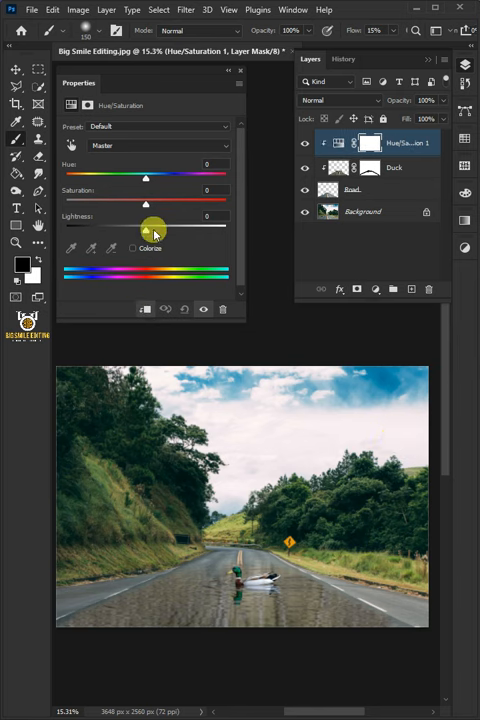
pyautogui.moveTo(144, 164); pyautogui.dragTo(210, 164)
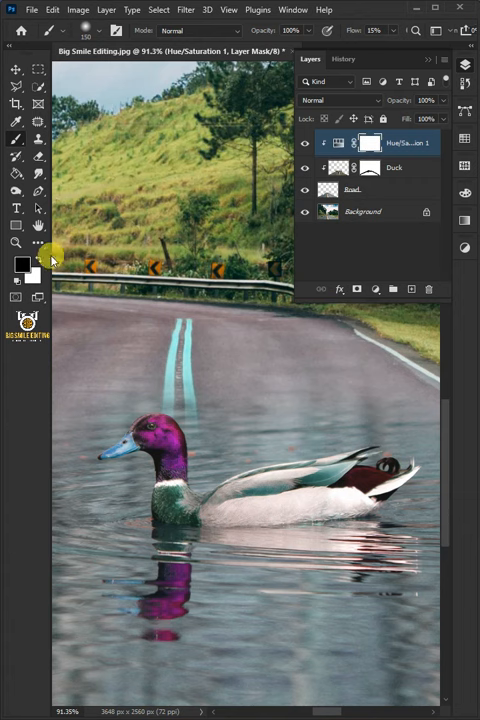
pyautogui.click(18, 264)
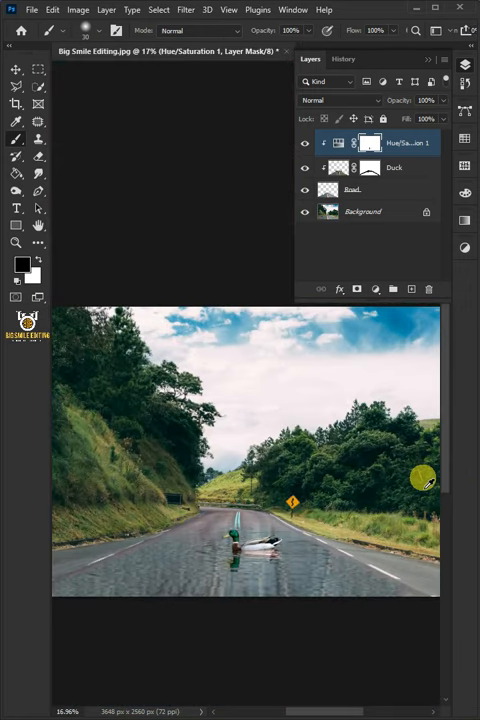
# Add two Color Lookup layers with 3DLUT presets, the second using Crisp_Winter.look
pyautogui.click(376, 288)
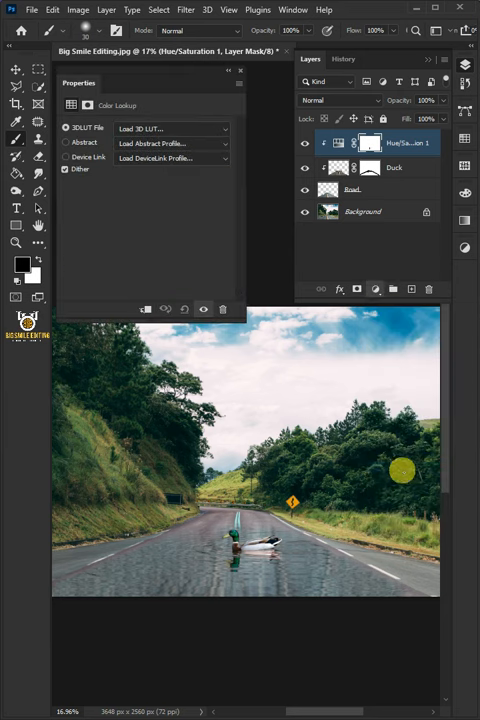
pyautogui.click(170, 128)
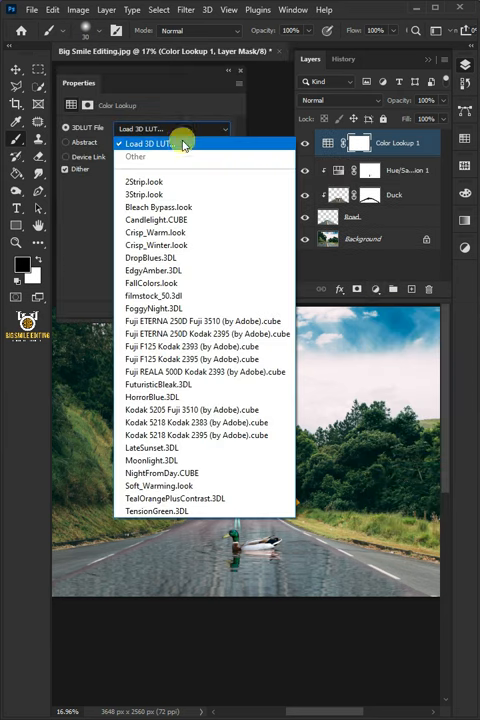
pyautogui.click(144, 180)
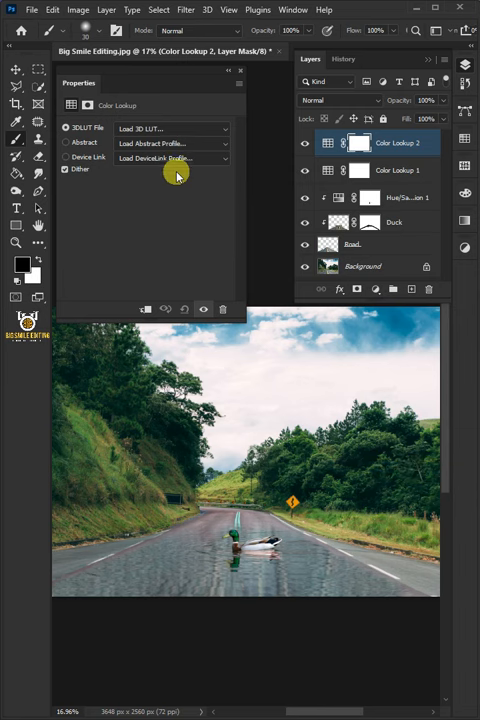
pyautogui.click(170, 128)
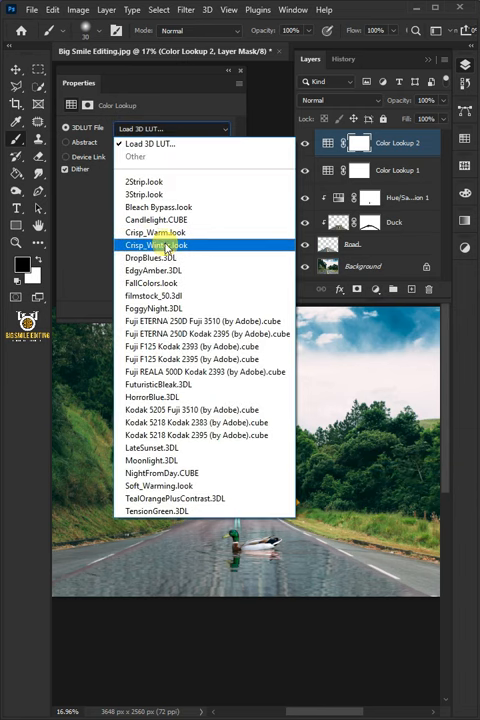
pyautogui.click(156, 244)
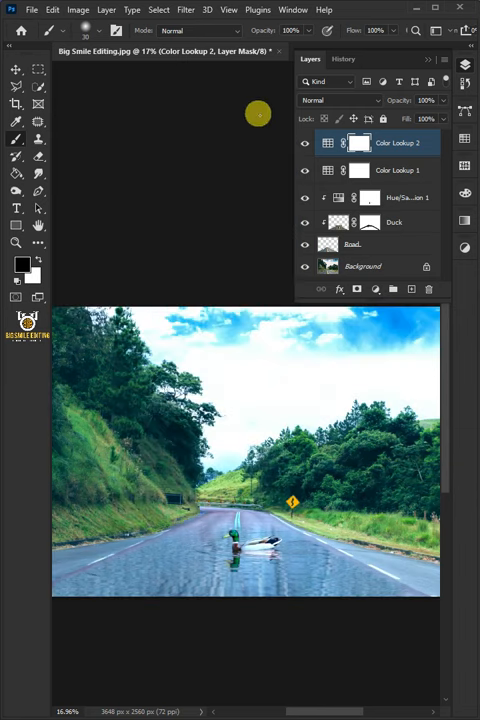